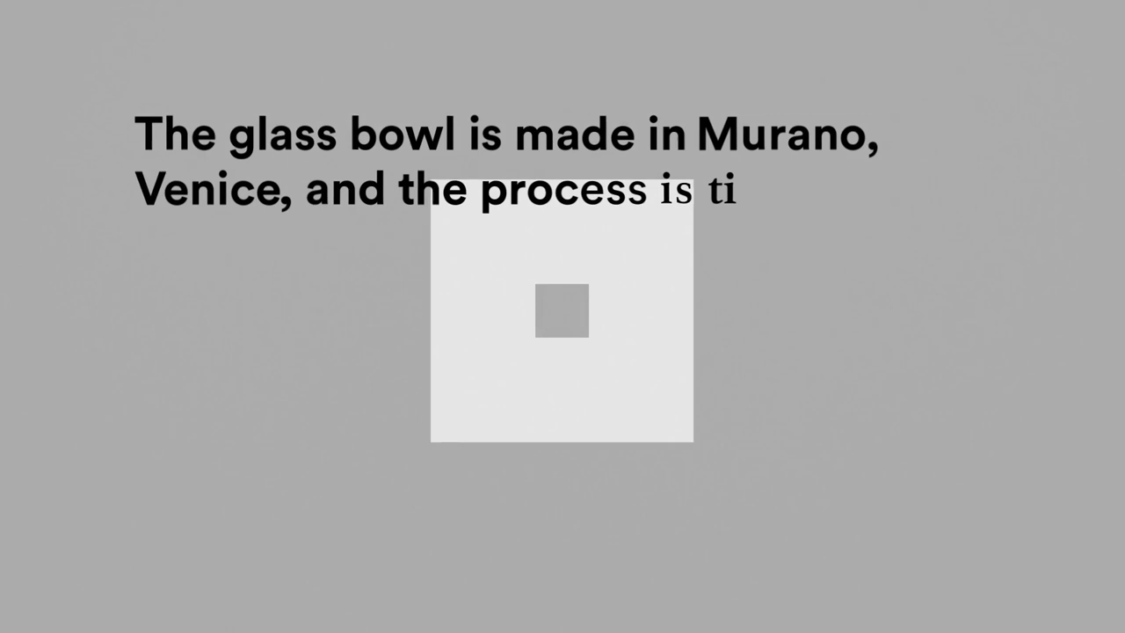
{"action": "type", "text": "time taking and meticulous"}
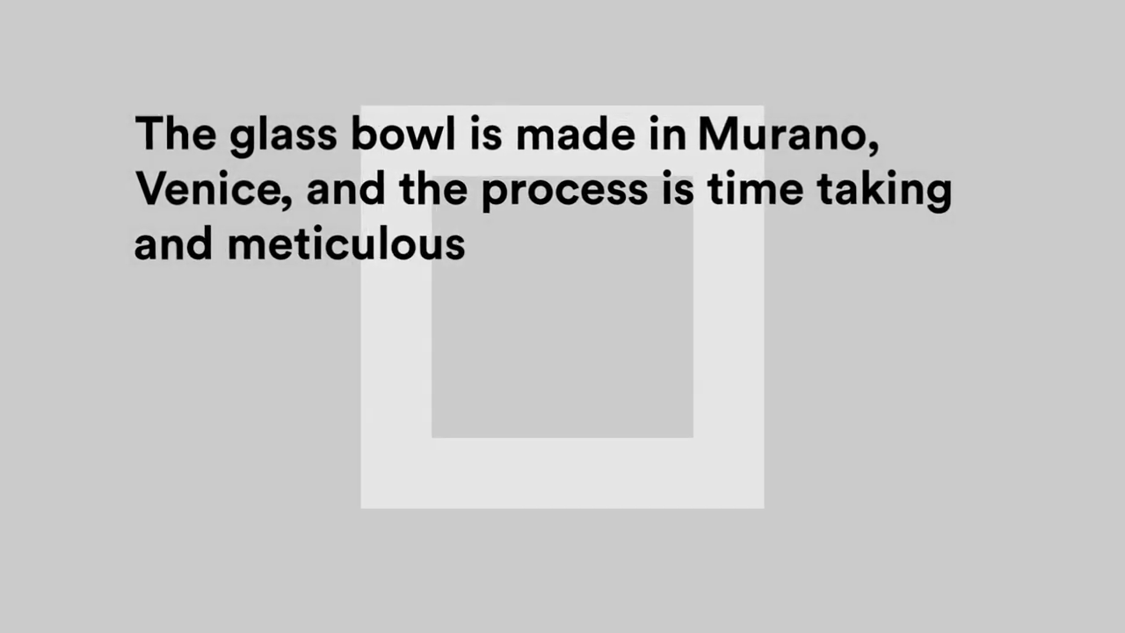